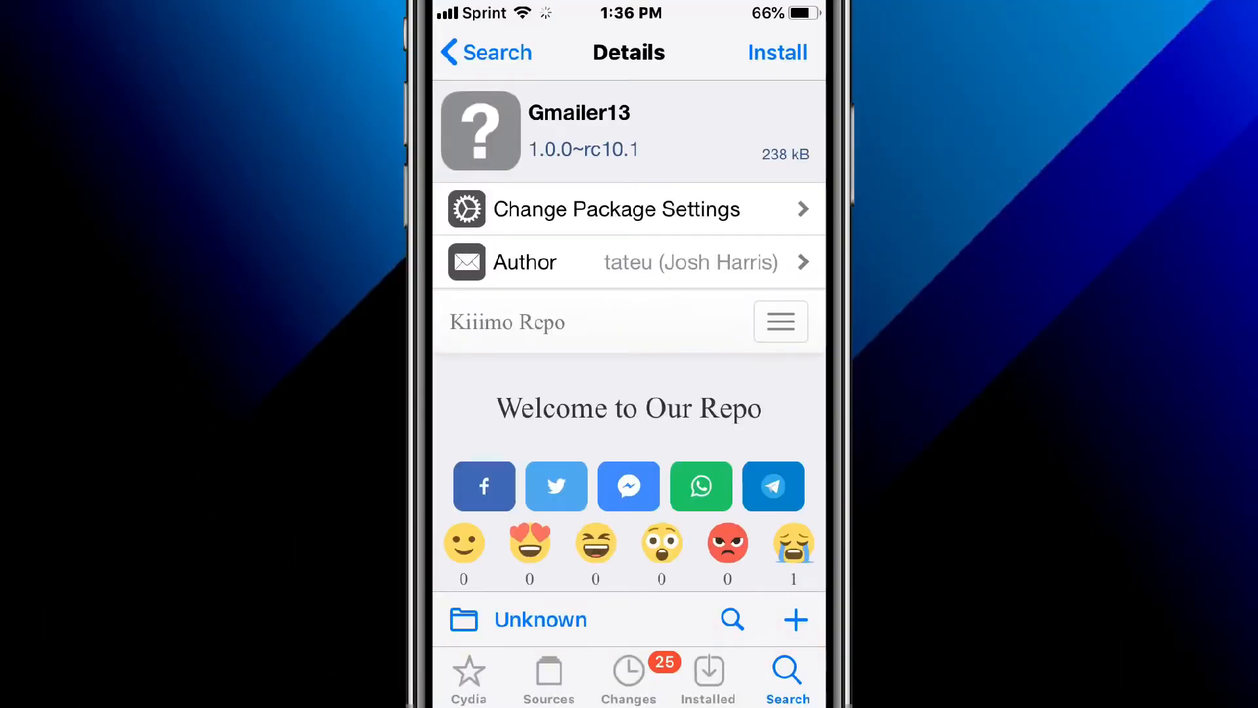
- Scroll through the Gmailer13 and LockPlus Pro details and land on the FrontPage details page
scroll(down, 3)
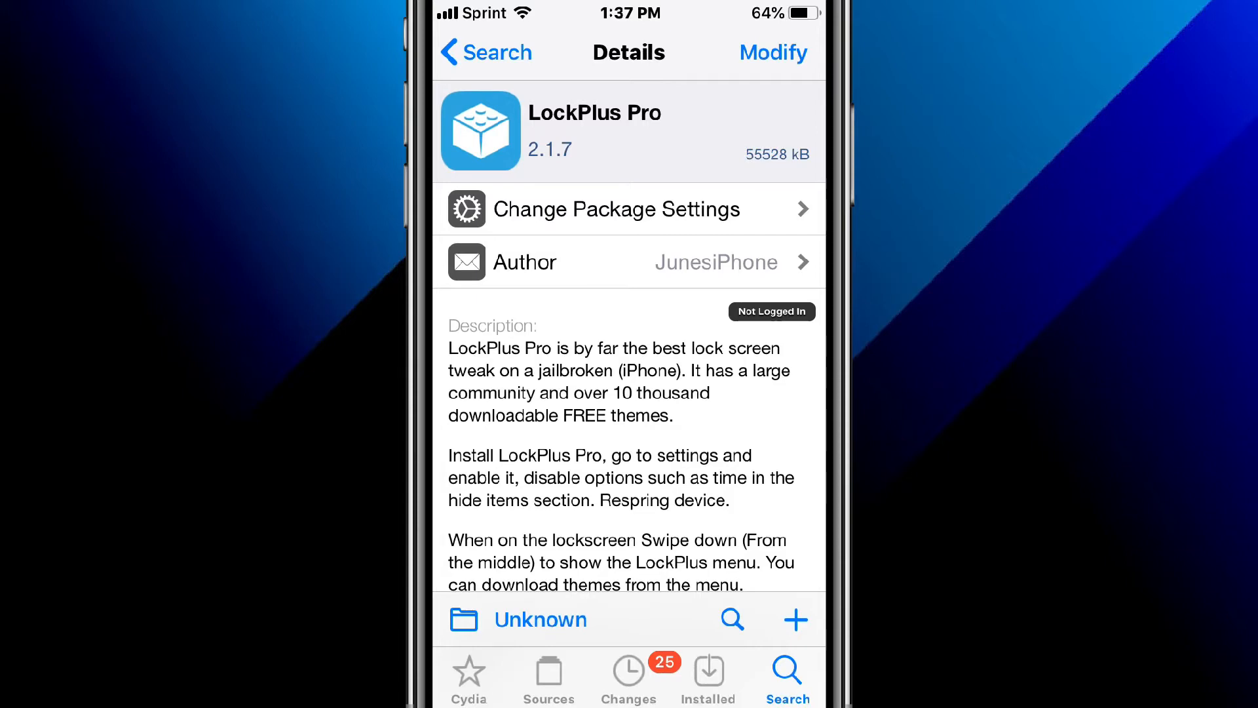
scroll(up, 3)
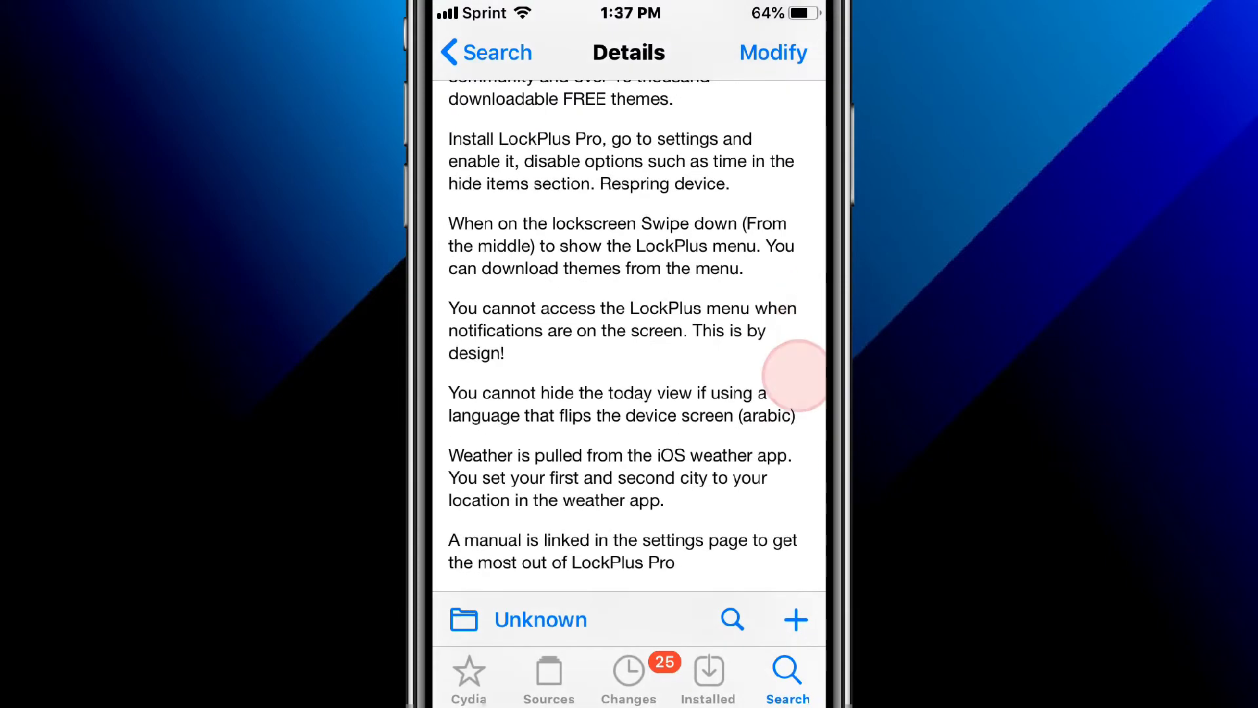
scroll(up, 3)
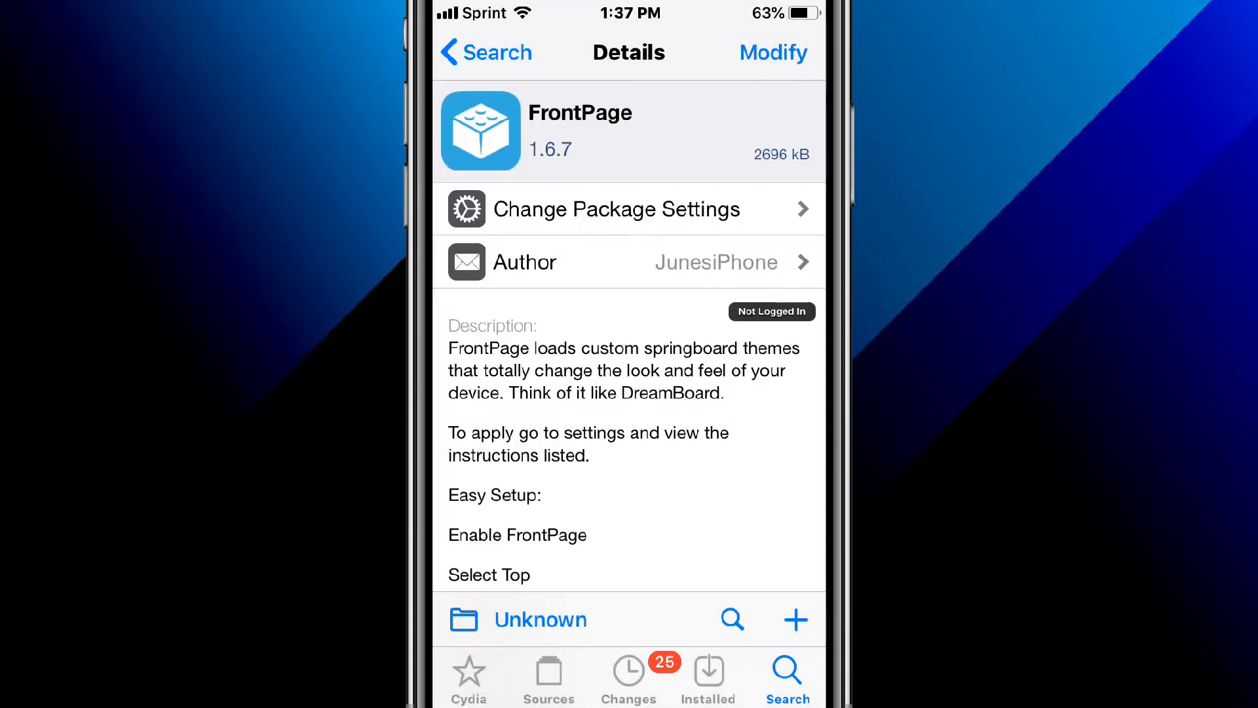
- Scroll DreamBoard's theme screenshots, then bring up the Xyaman visualizer package details
scroll(up, 3)
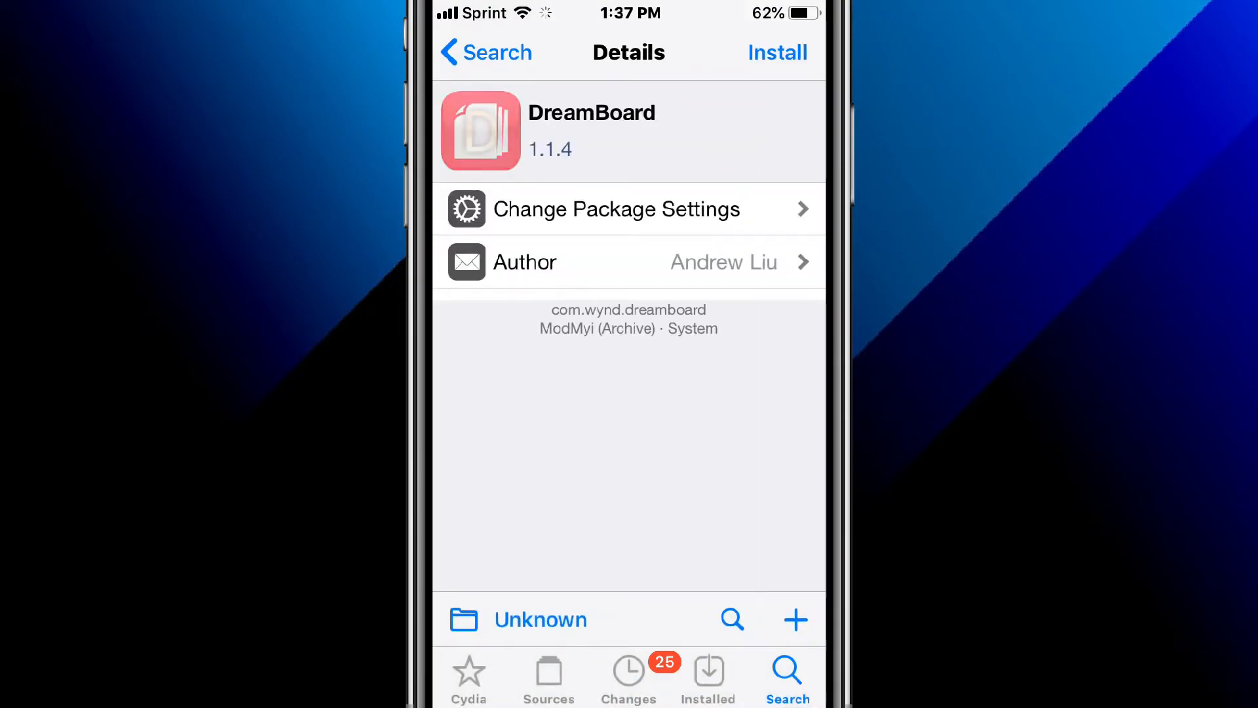
scroll(down, 3)
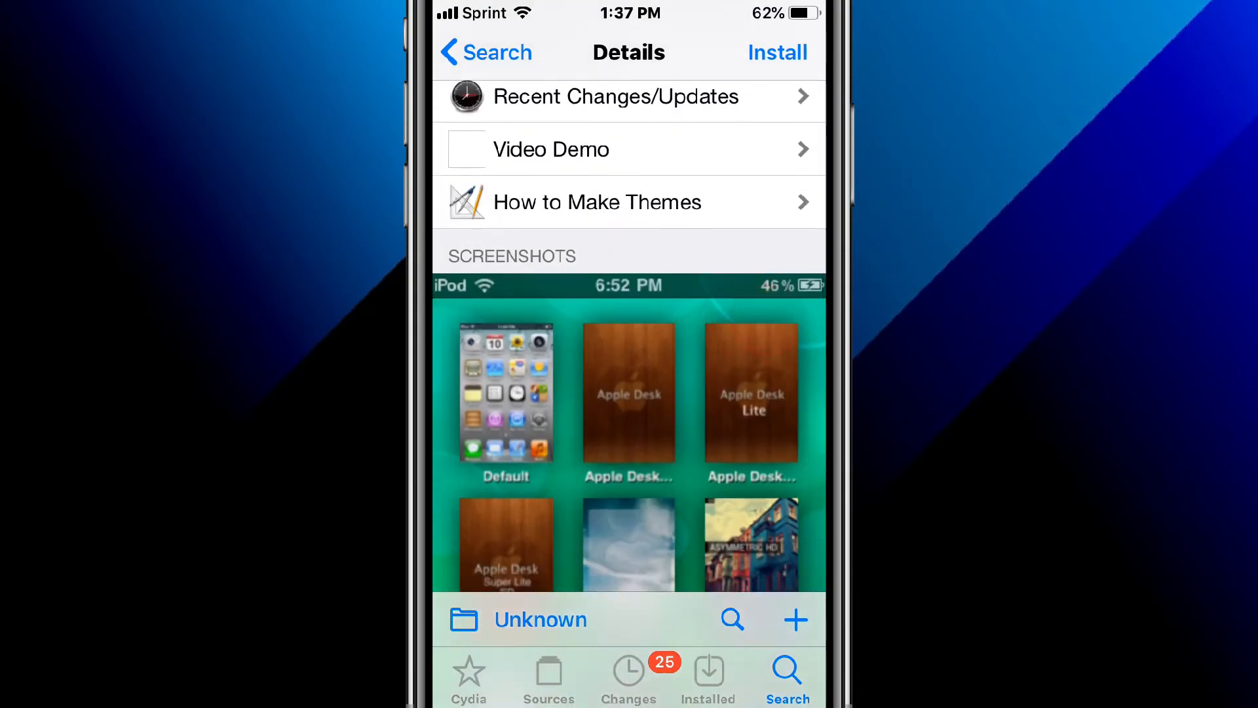
scroll(down, 3)
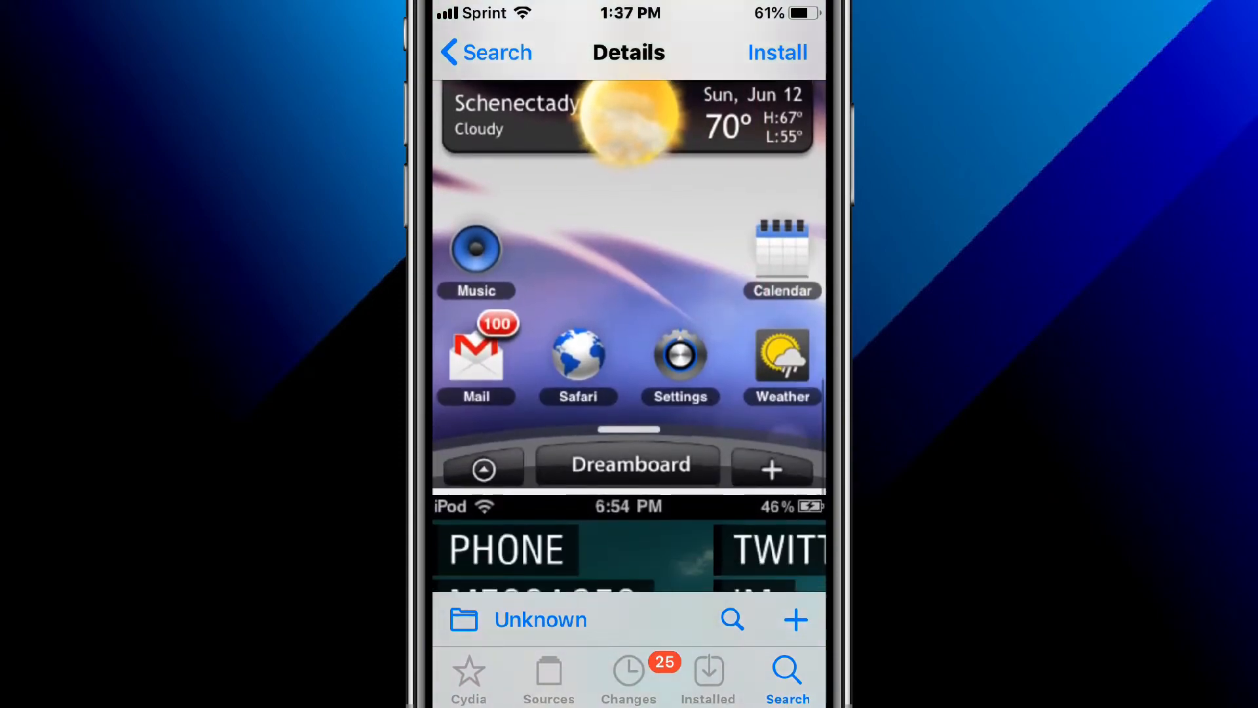
click(774, 52)
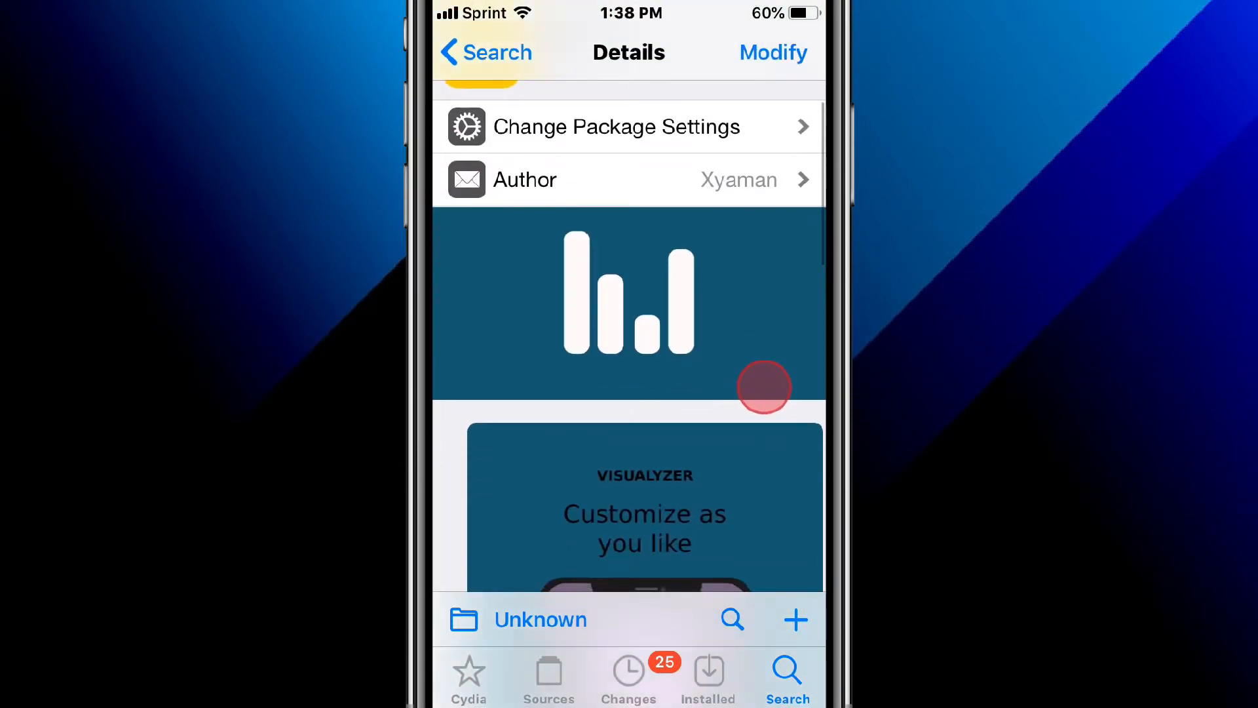
- Scroll the visualizer details and move on to AltDaemon by Riley Testut
scroll(up, 3)
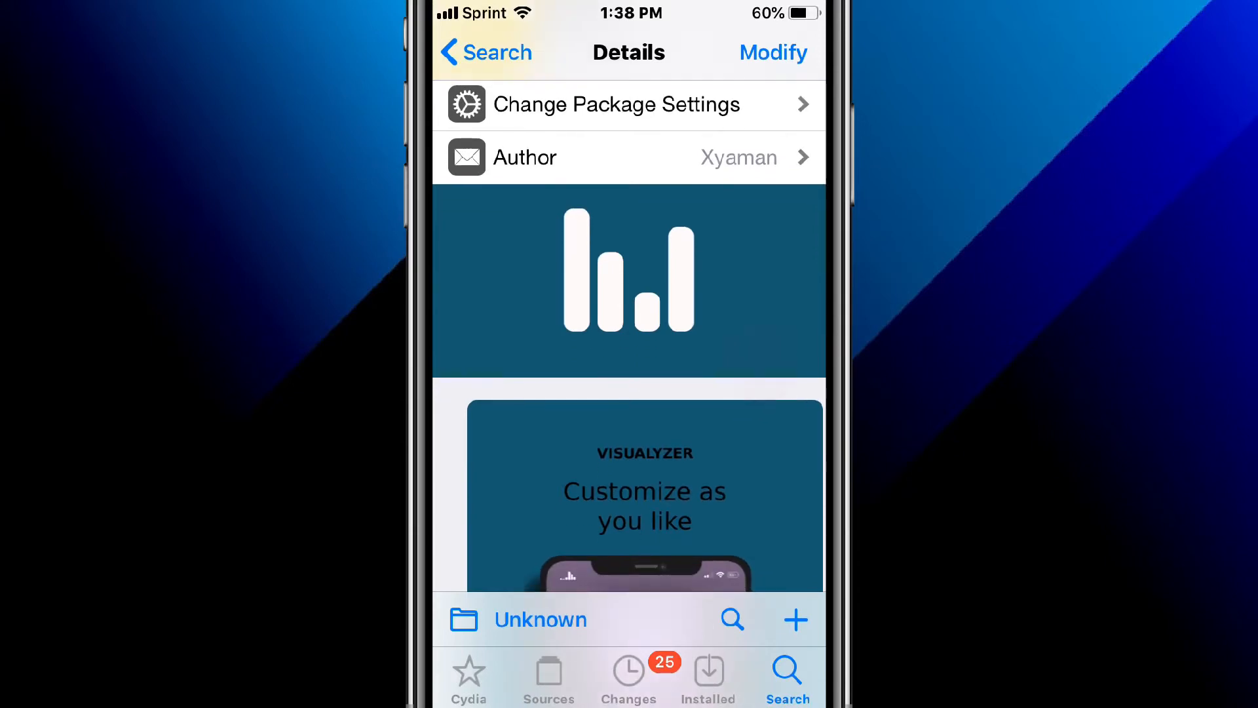
scroll(up, 3)
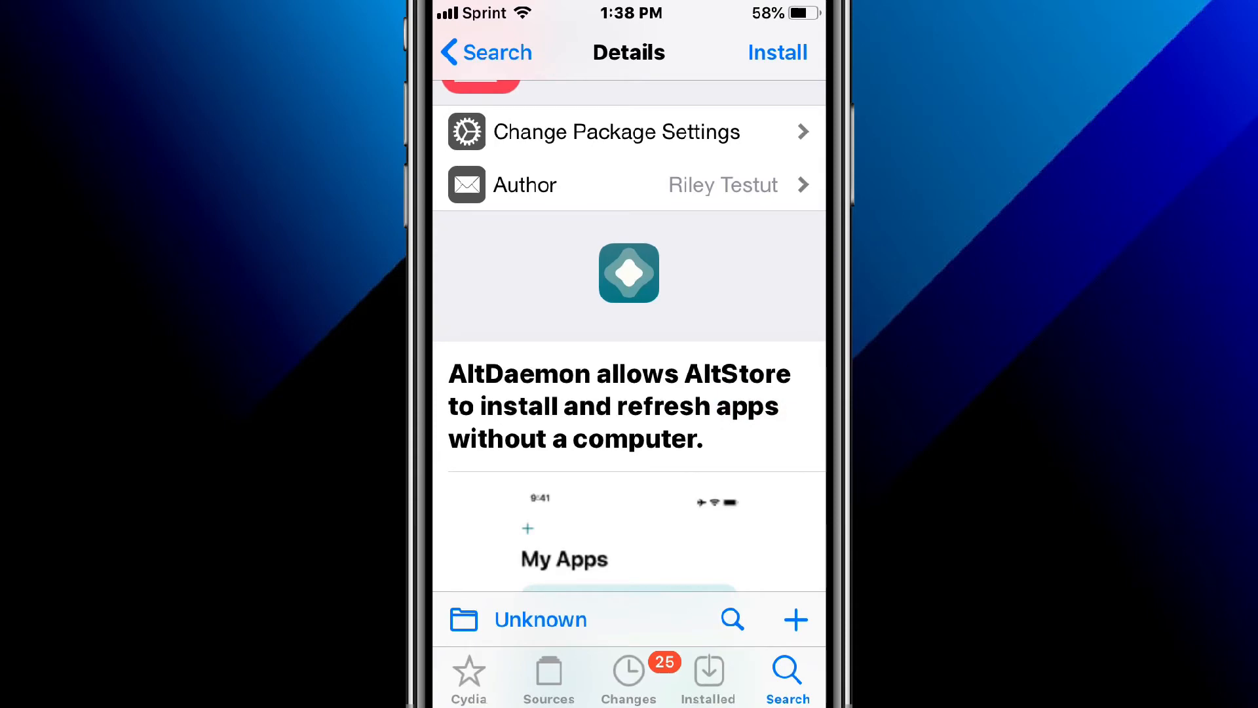
scroll(down, 3)
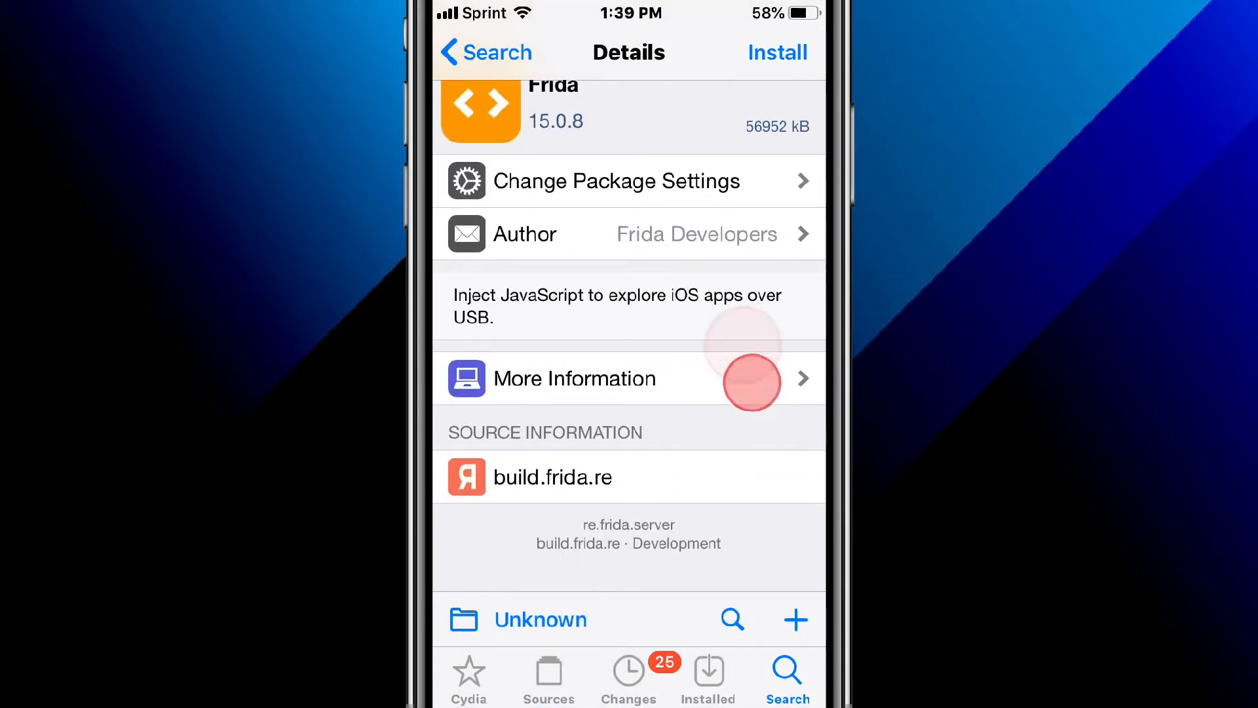
click(574, 377)
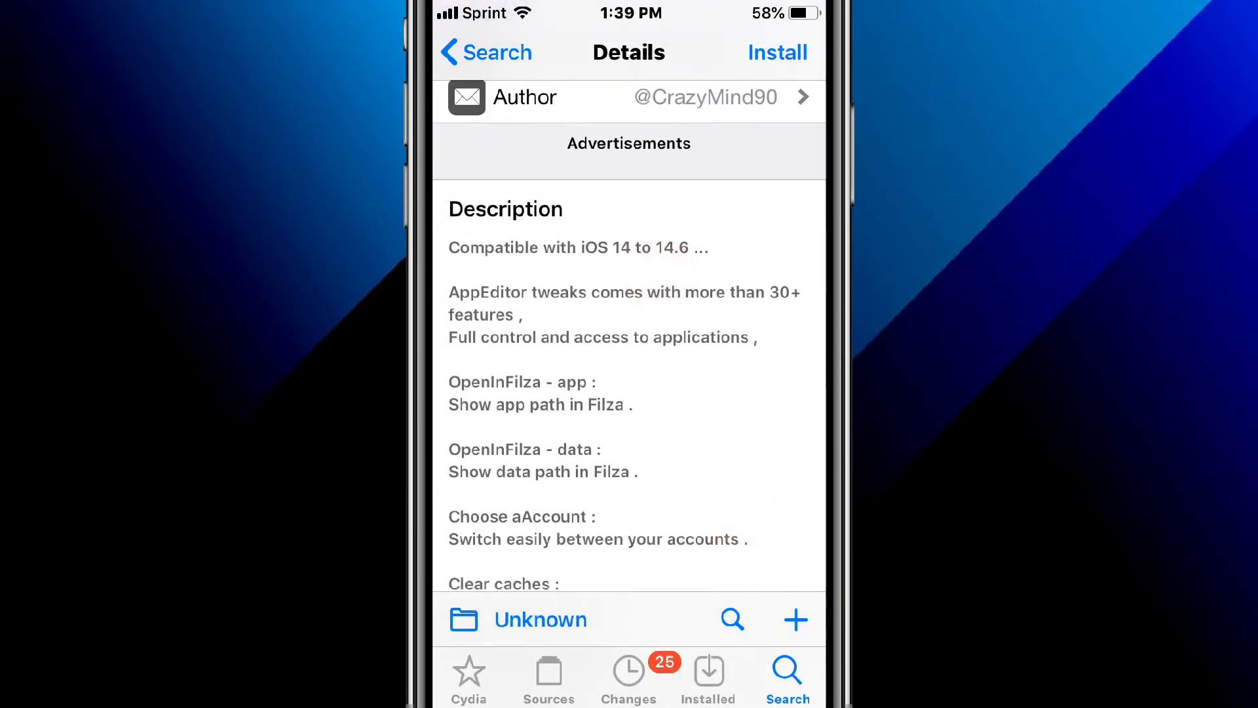
- Scroll uYou's description with its iOS 13.0 requirement, then reach IAmLazy's backup-and-restore details
scroll(up, 3)
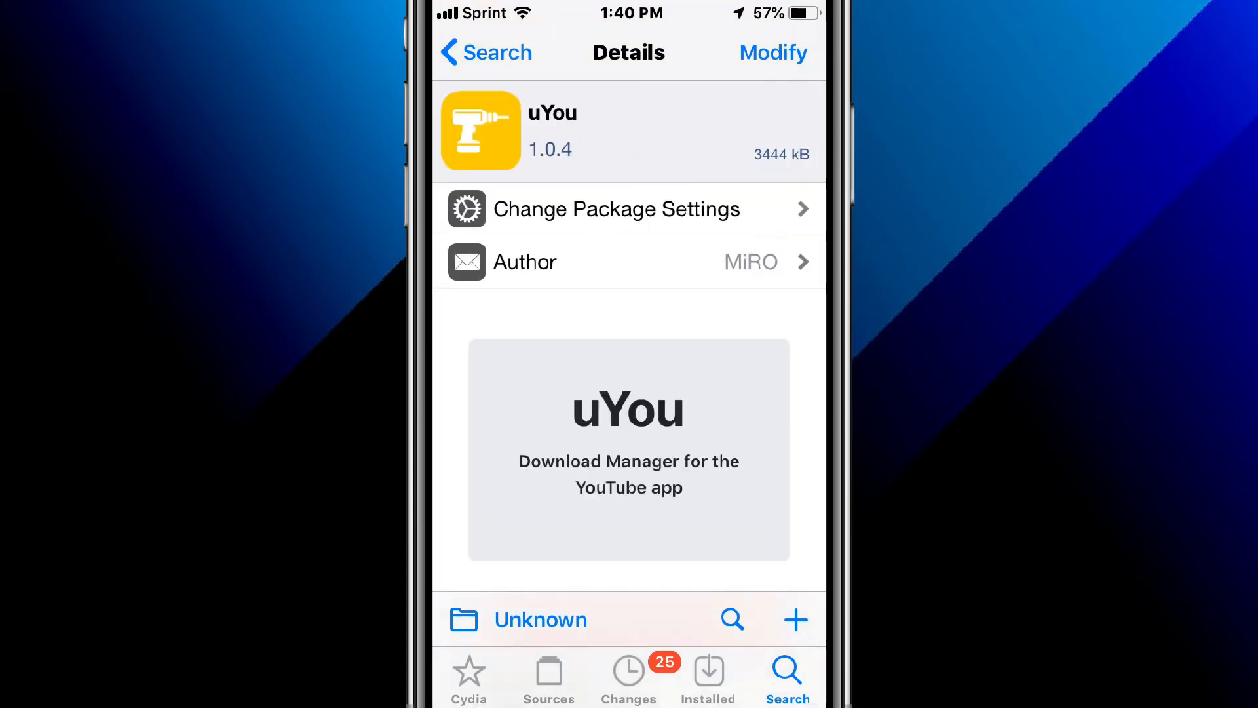
scroll(up, 3)
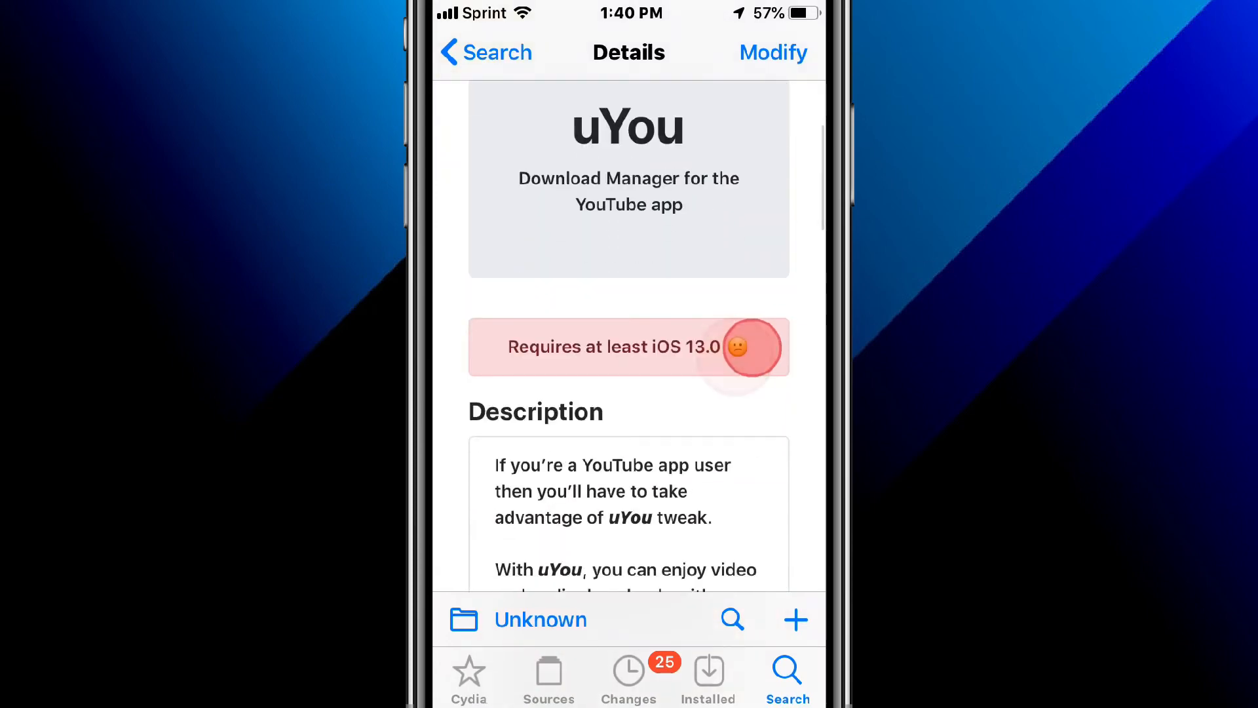
scroll(down, 3)
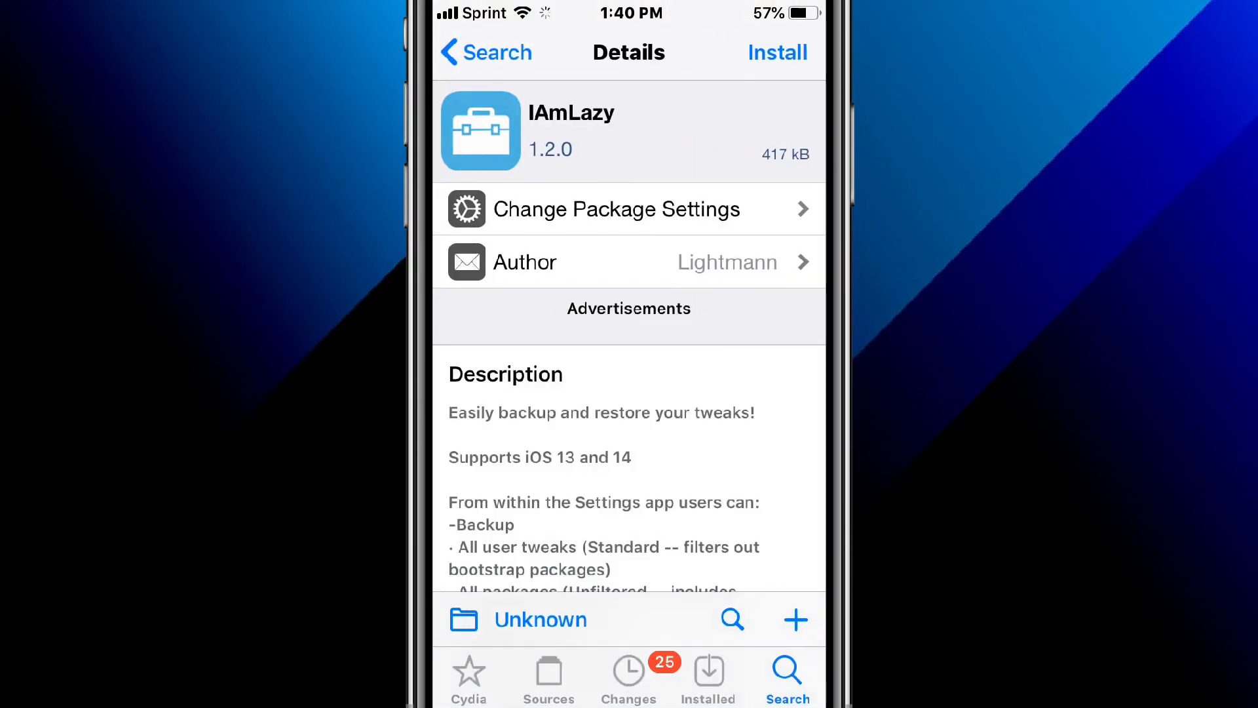
- Scroll the Araya Status Bar details by Devy_Design down to its $1.50 price section
scroll(up, 3)
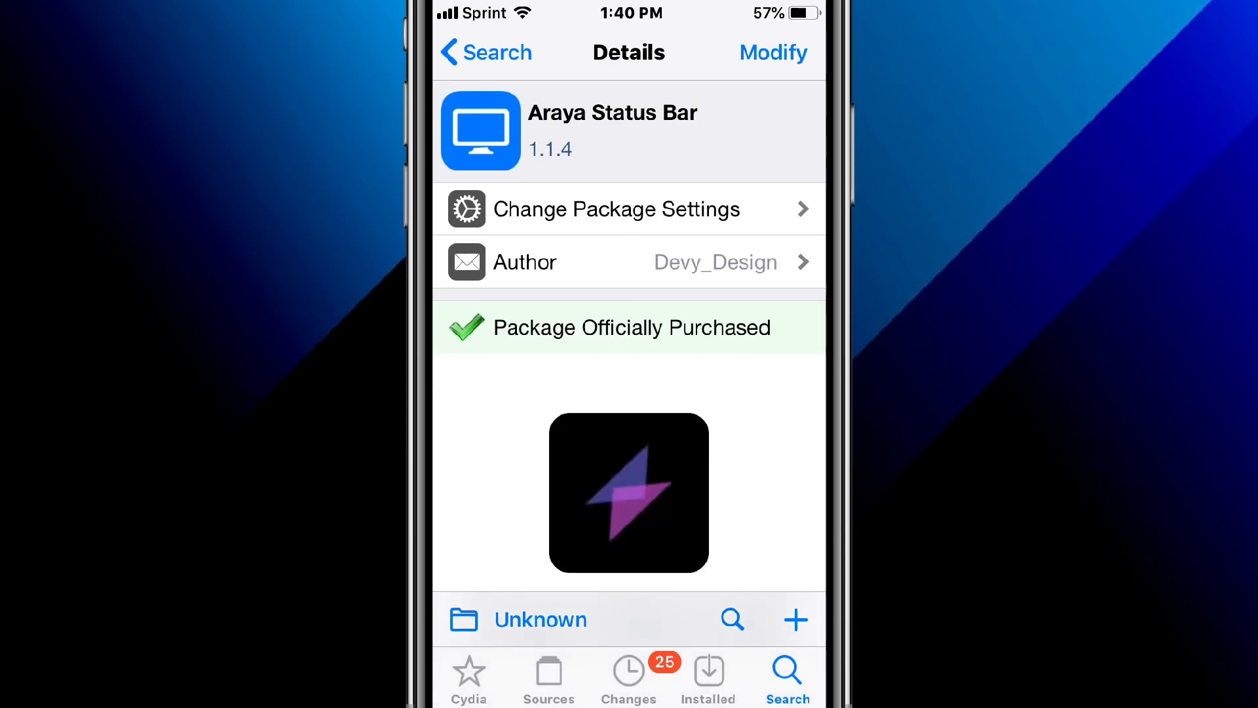
scroll(down, 3)
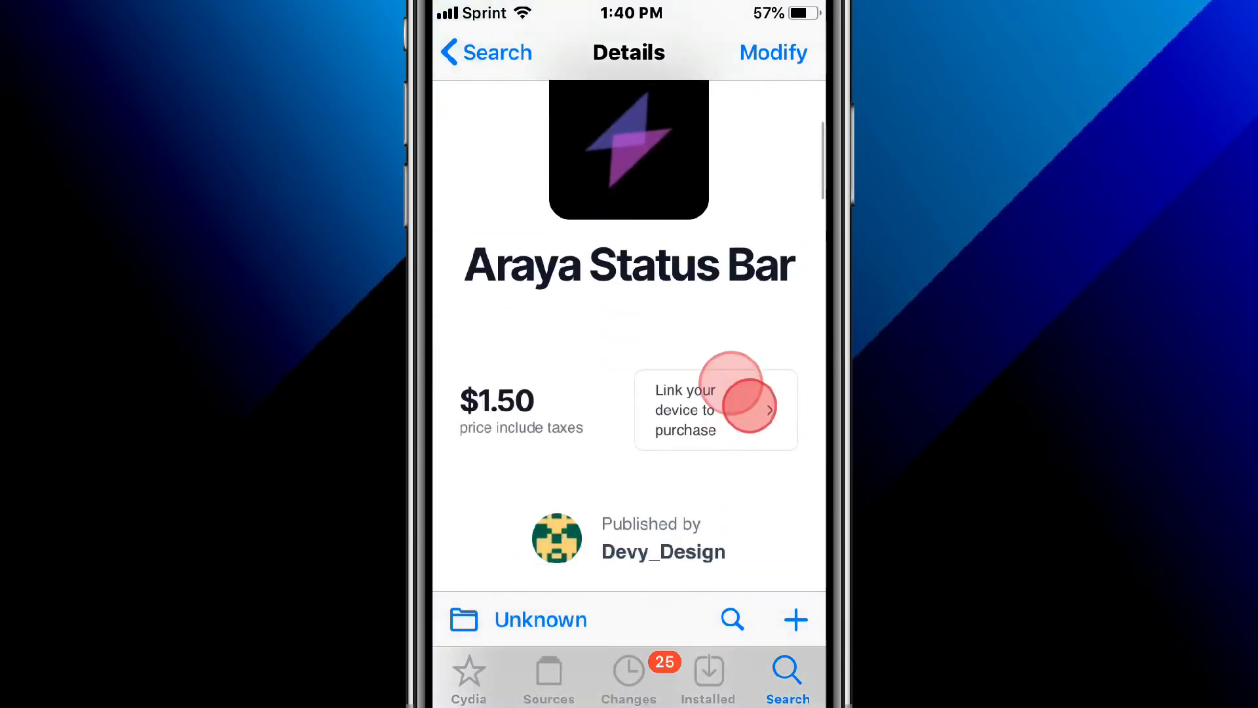